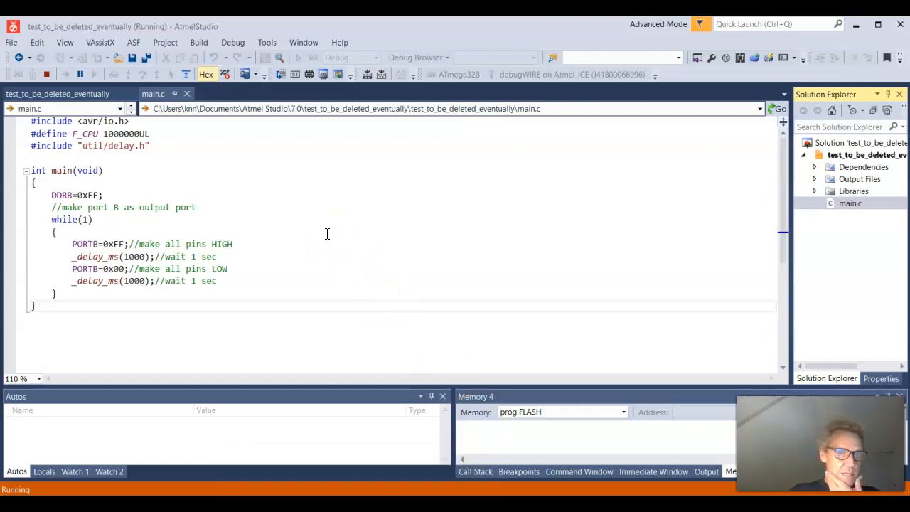
mouse_move(274, 193)
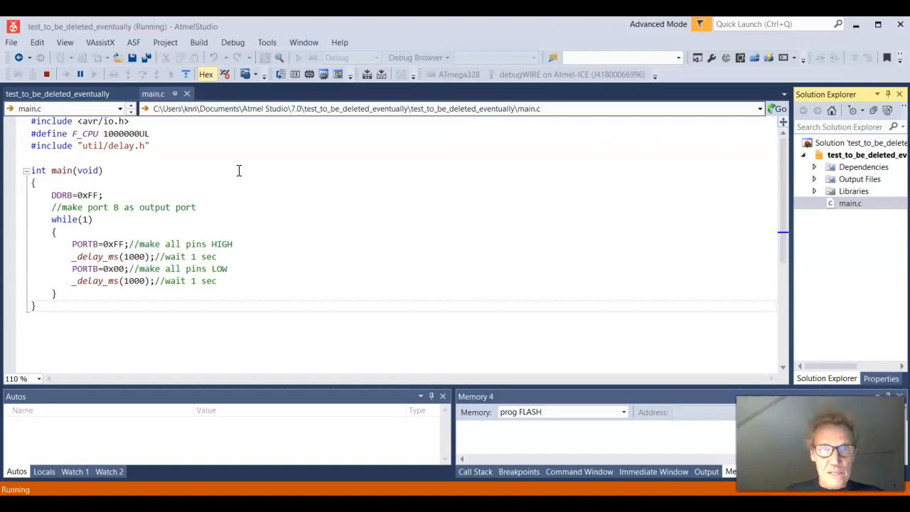
mouse_move(323, 74)
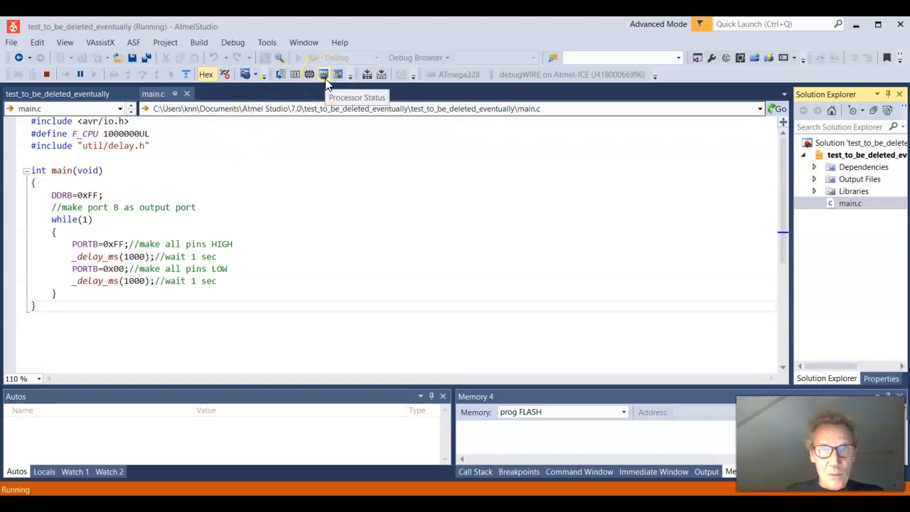
mouse_move(769, 58)
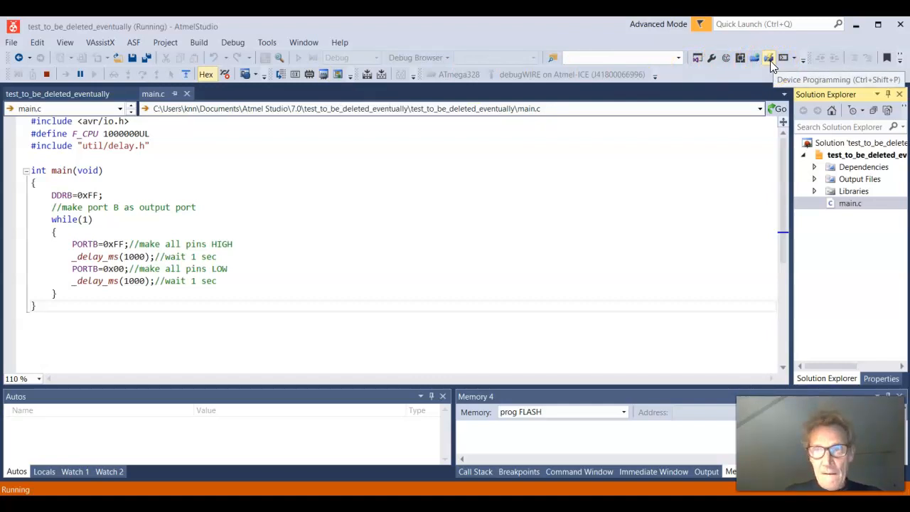
Step: Stop the running debug session so Device Programming can connect to the chip
left_click(768, 57)
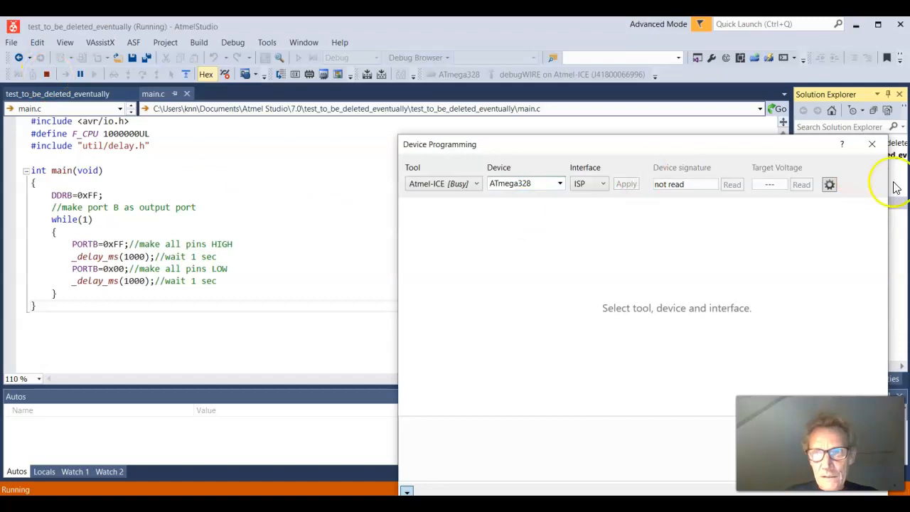
left_click(872, 144)
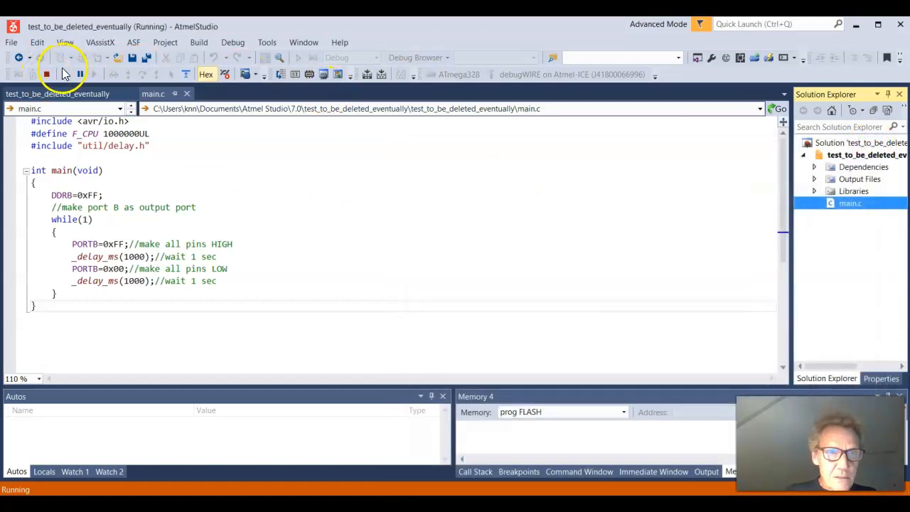
left_click(47, 74)
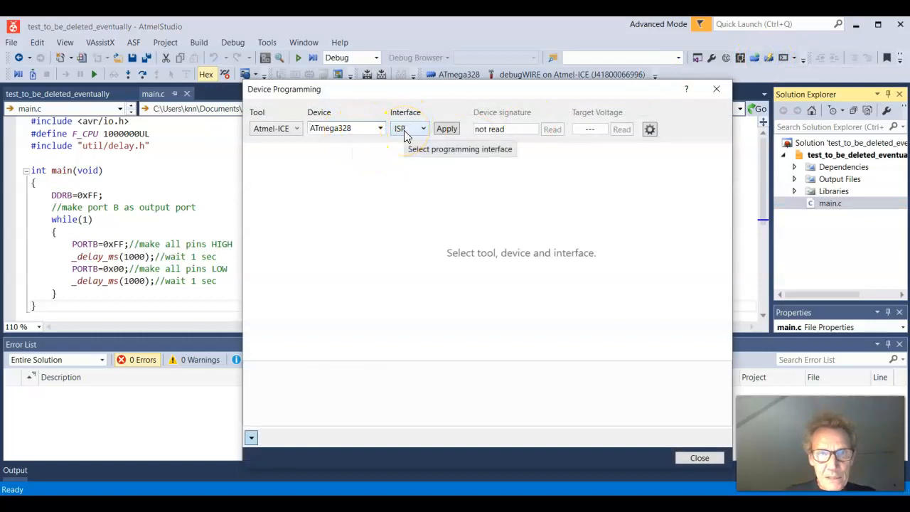
Step: Connect to the ATmega328 over ISP, apply the 125 kHz ISP clock, and go to Fuses
left_click(296, 129)
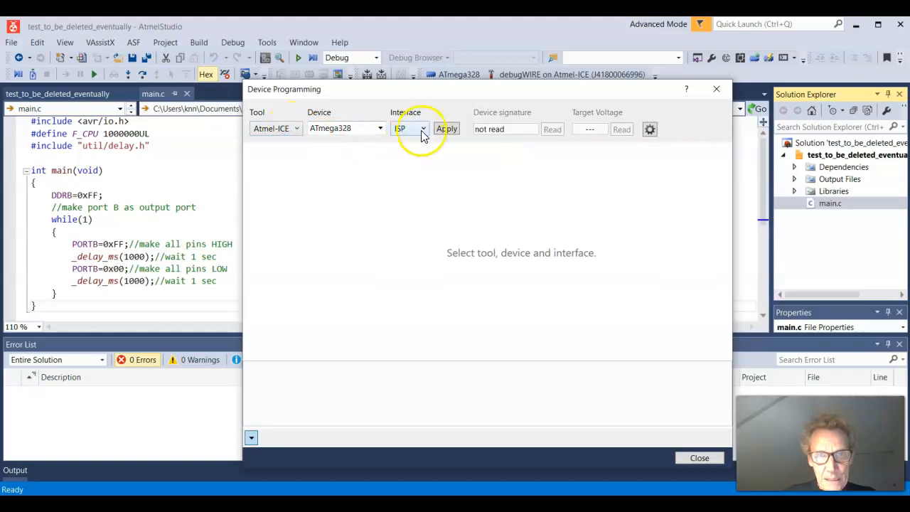
left_click(409, 129)
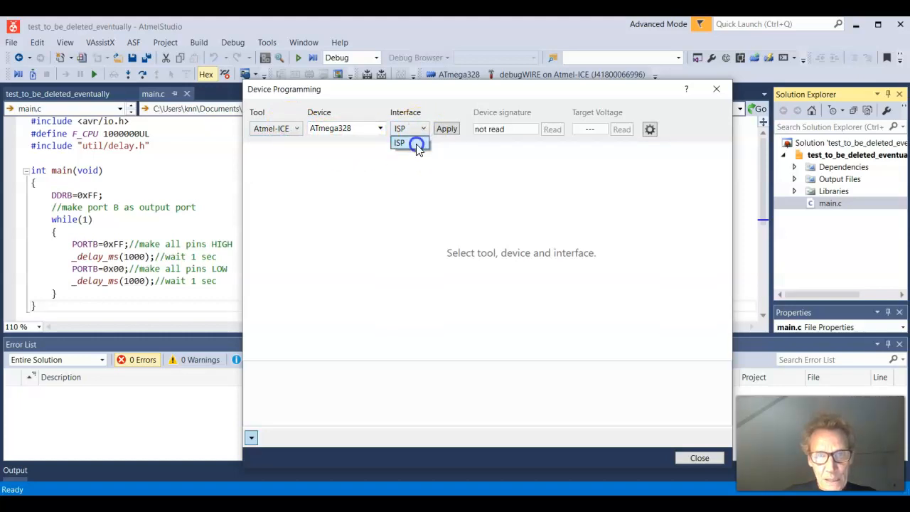
left_click(447, 129)
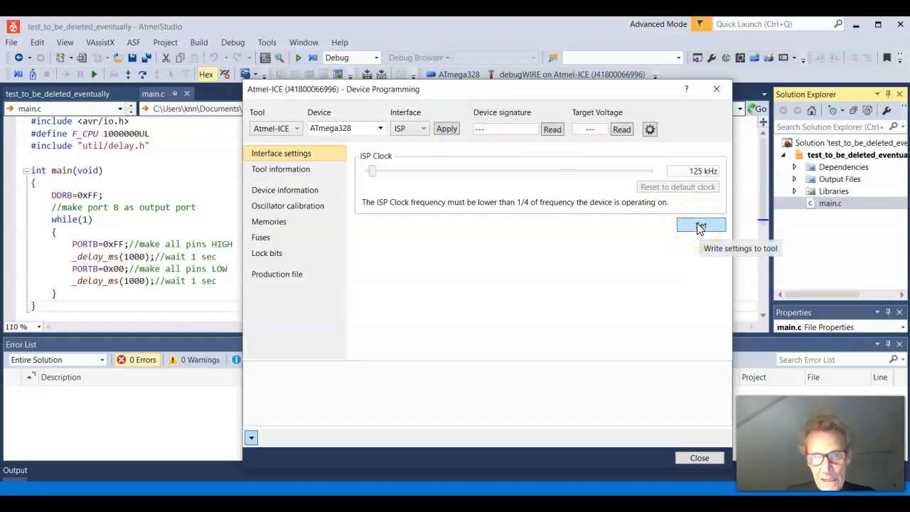
left_click(701, 226)
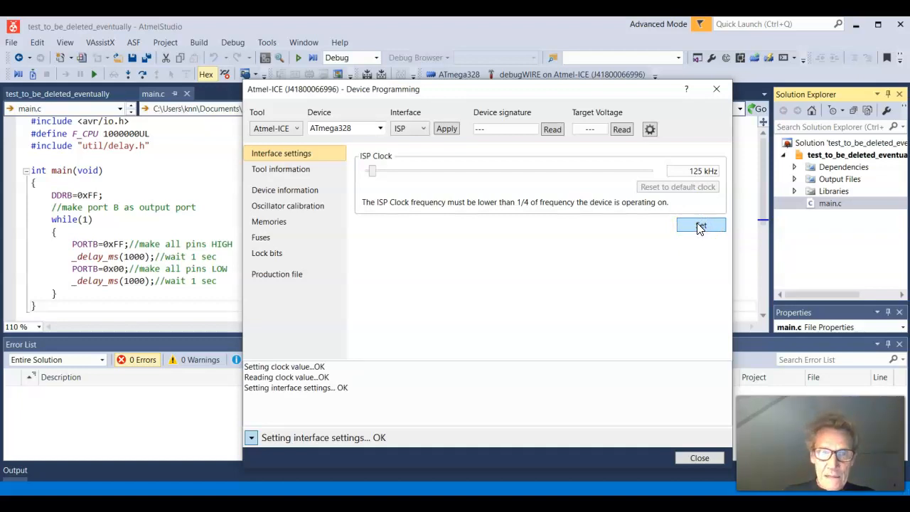
left_click(261, 237)
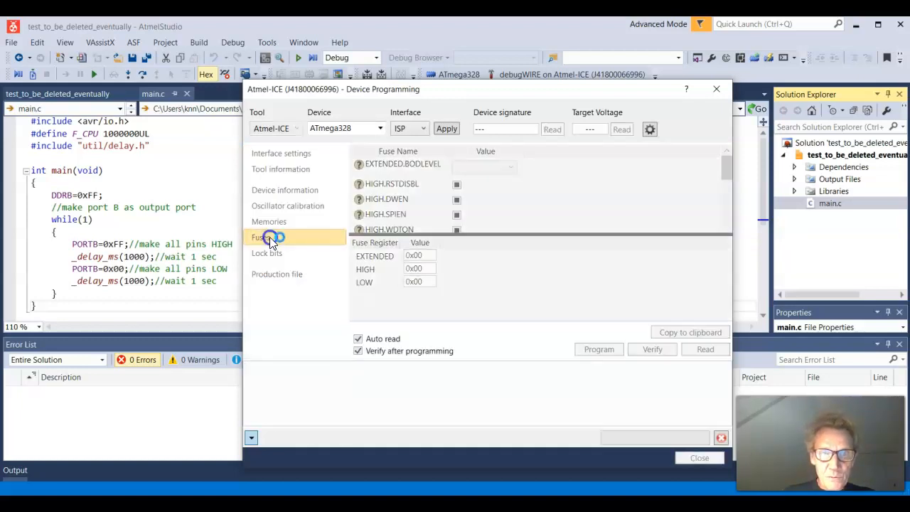
Step: Attempt to read the fuses, then dismiss the 'Failed to enter programming mode' error
left_click(268, 236)
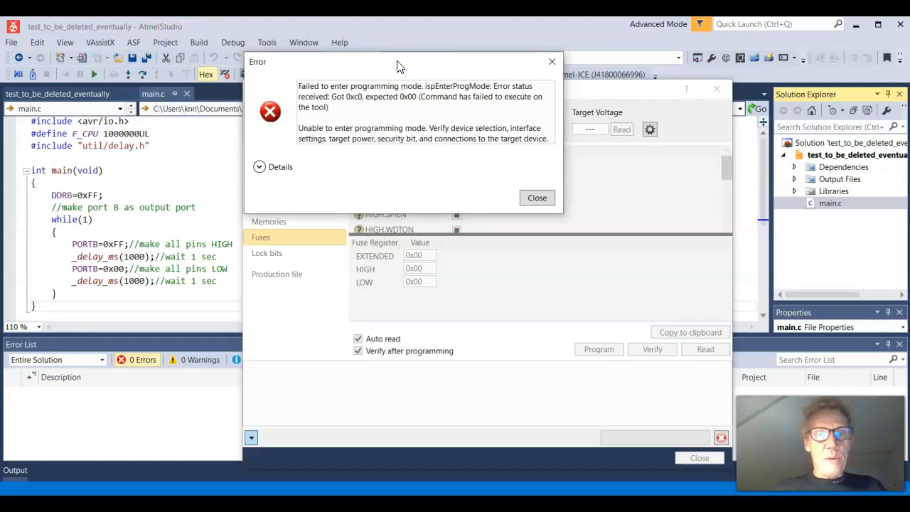
mouse_move(401, 75)
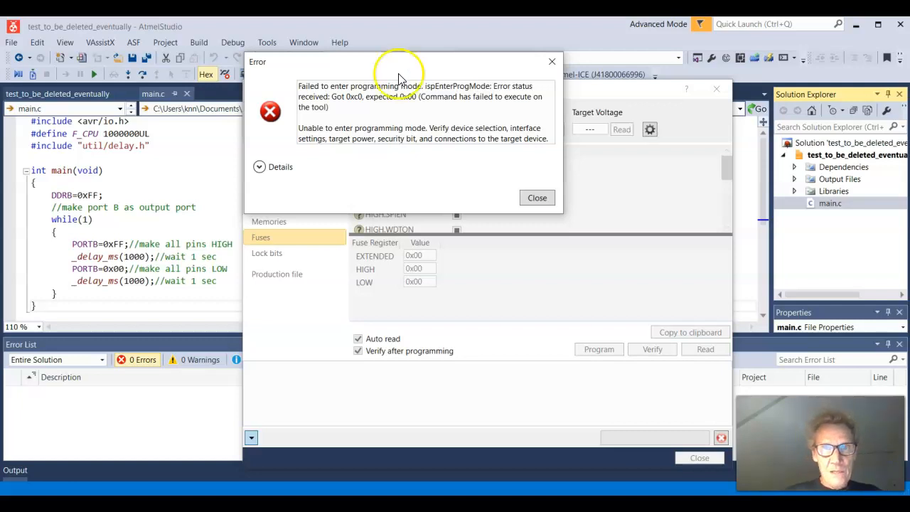
left_click(537, 198)
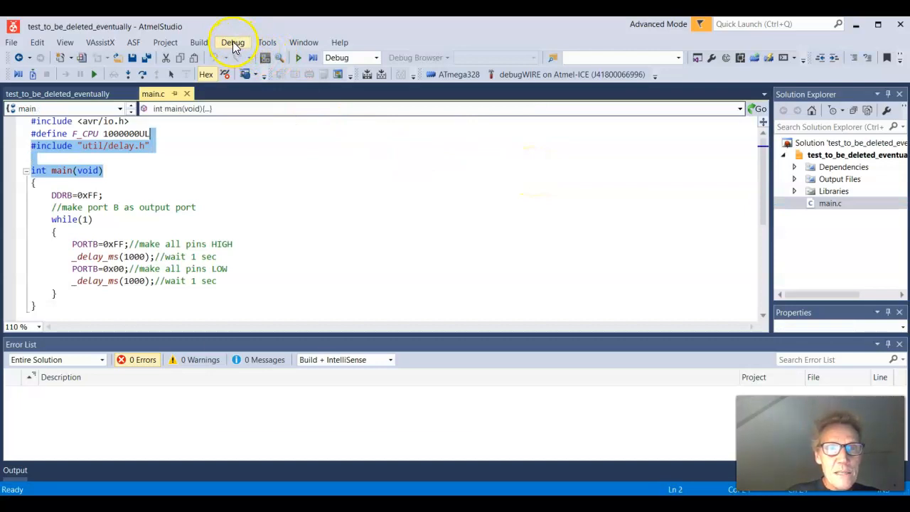
Step: Show the Debug menu with its greyed-out Disable debugWIRE and Close entry
left_click(233, 42)
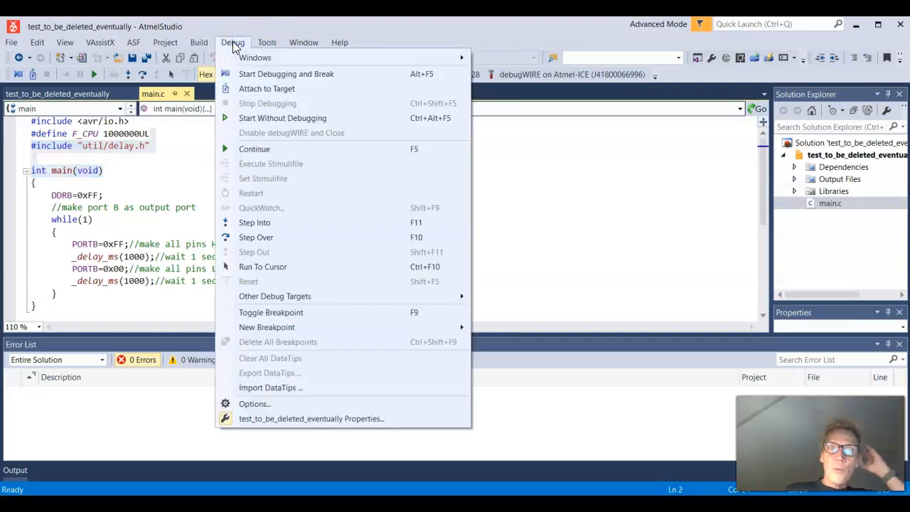
mouse_move(261, 135)
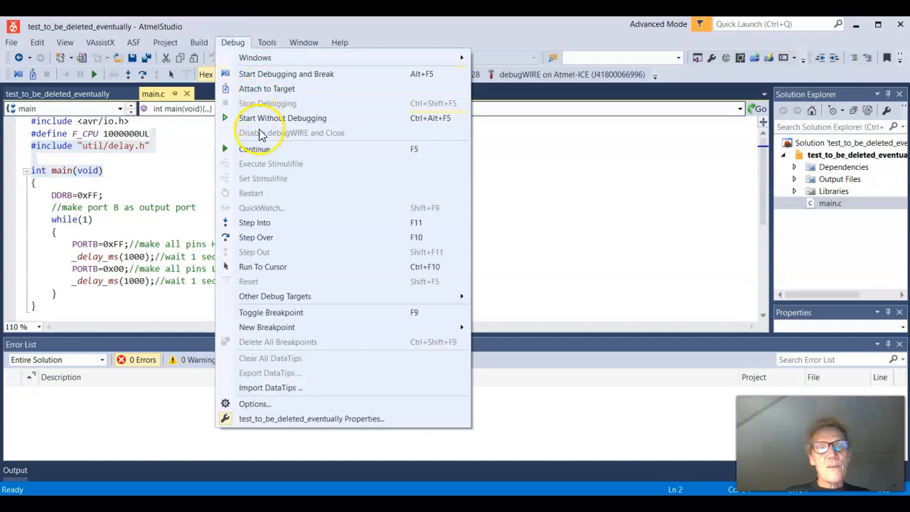
mouse_move(261, 136)
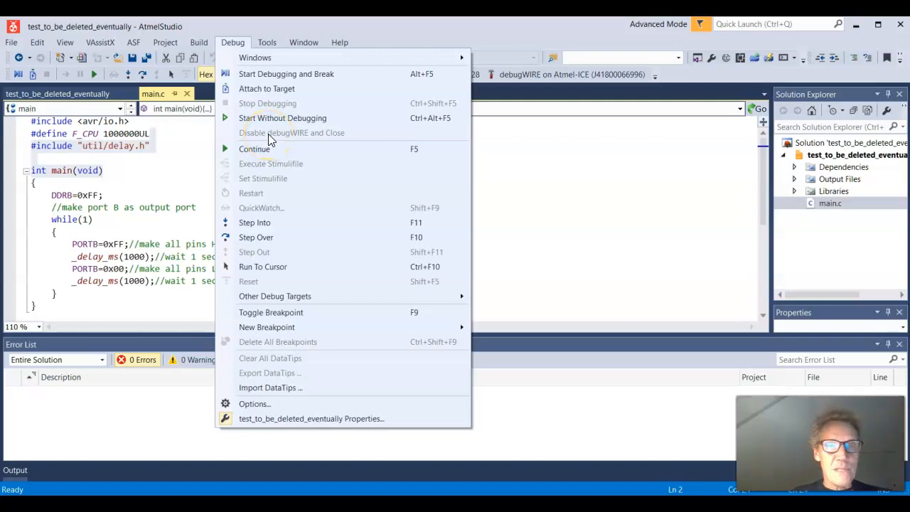
mouse_move(299, 138)
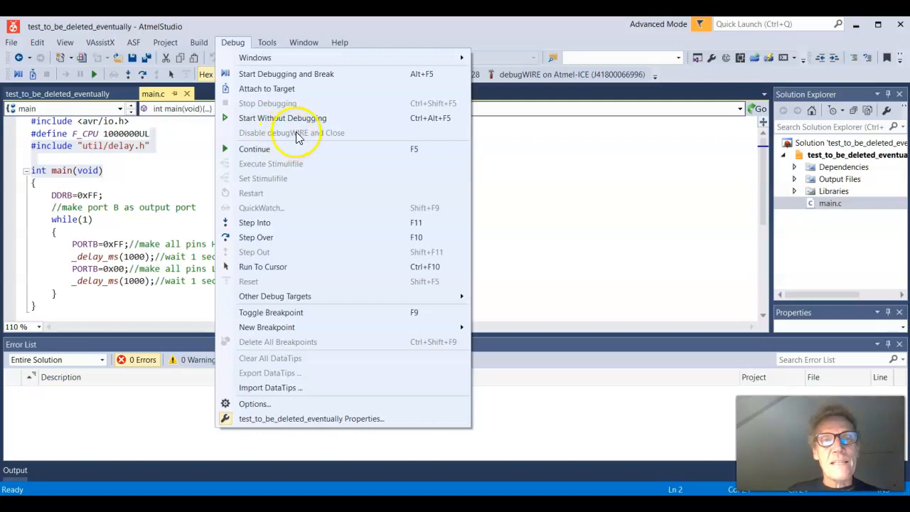
mouse_move(304, 135)
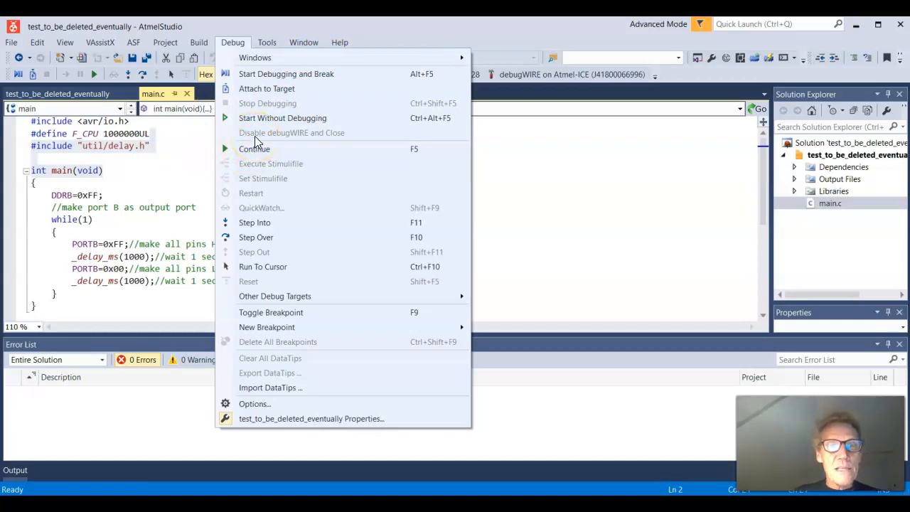
mouse_move(283, 118)
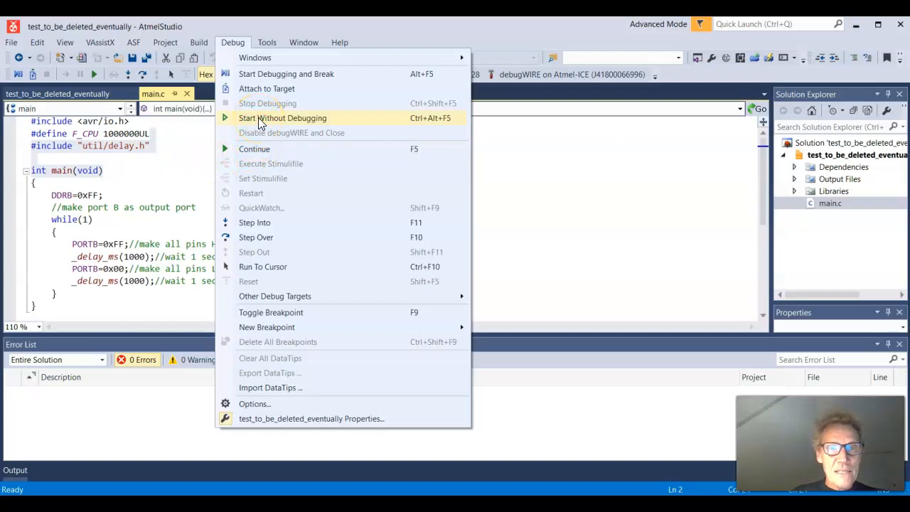
mouse_move(256, 118)
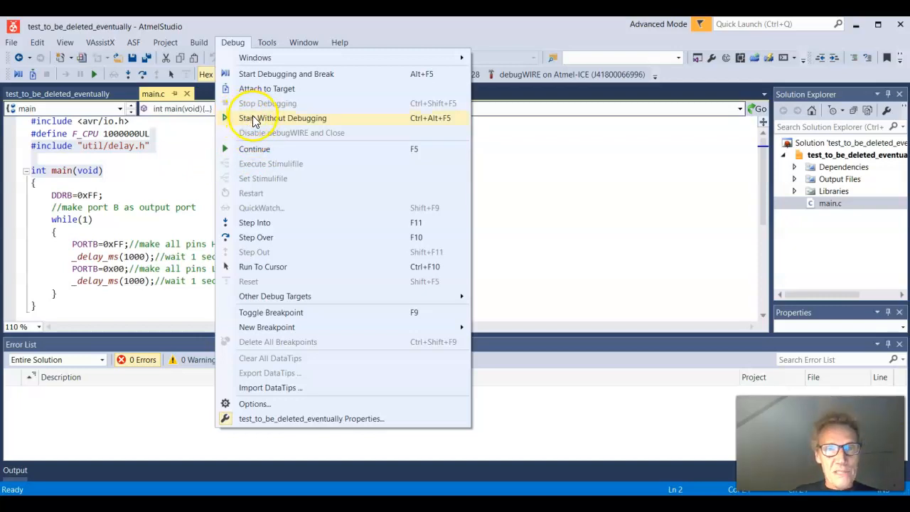
mouse_move(254, 148)
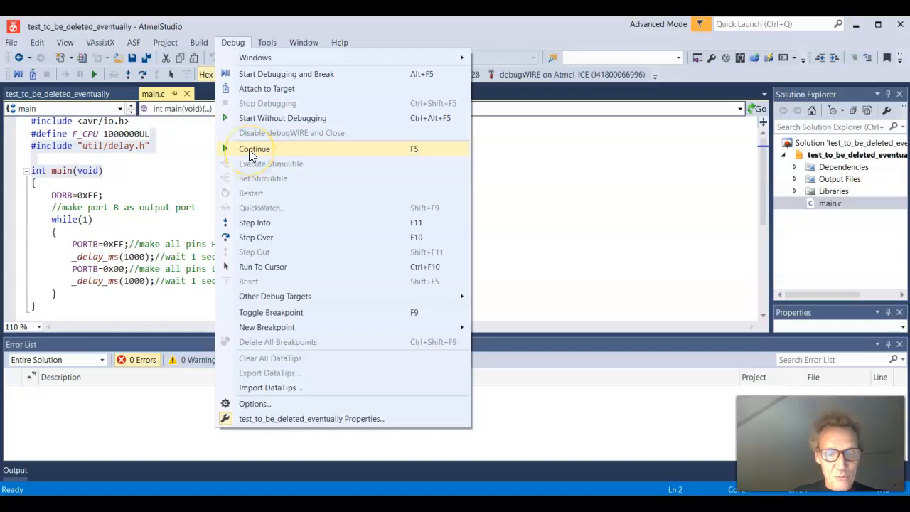
Step: Start debugging with Continue, then Disable debugWIRE and Close to end the session
left_click(254, 149)
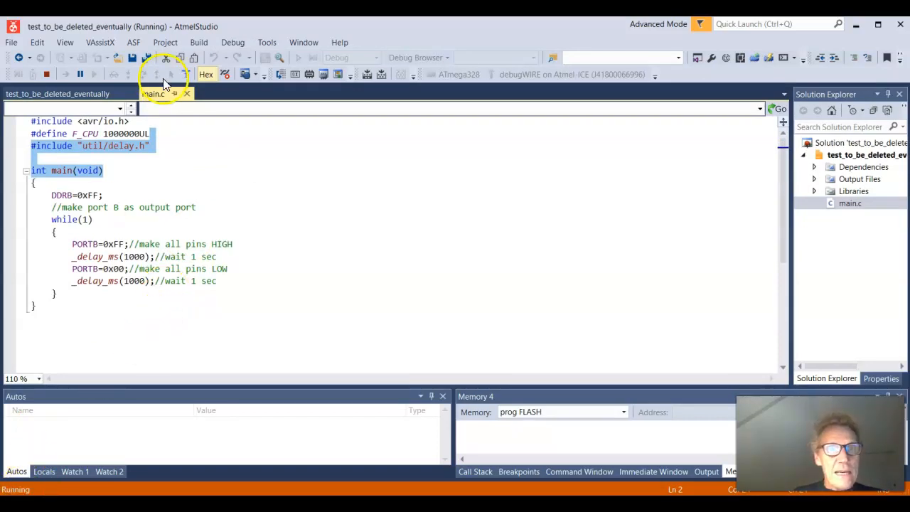
left_click(233, 42)
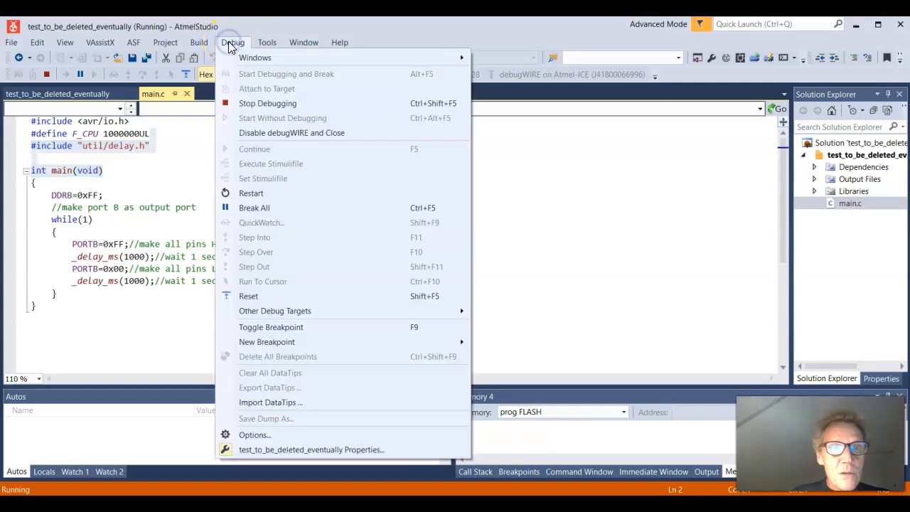
mouse_move(295, 133)
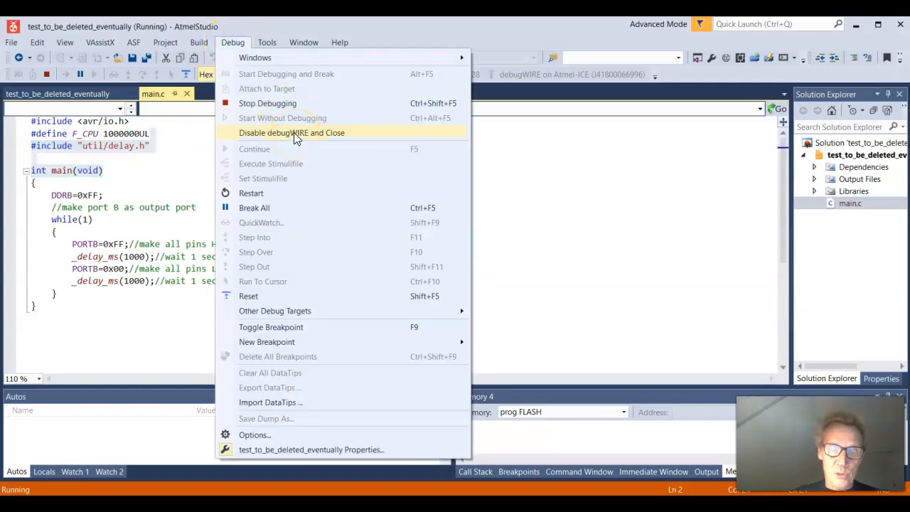
left_click(292, 133)
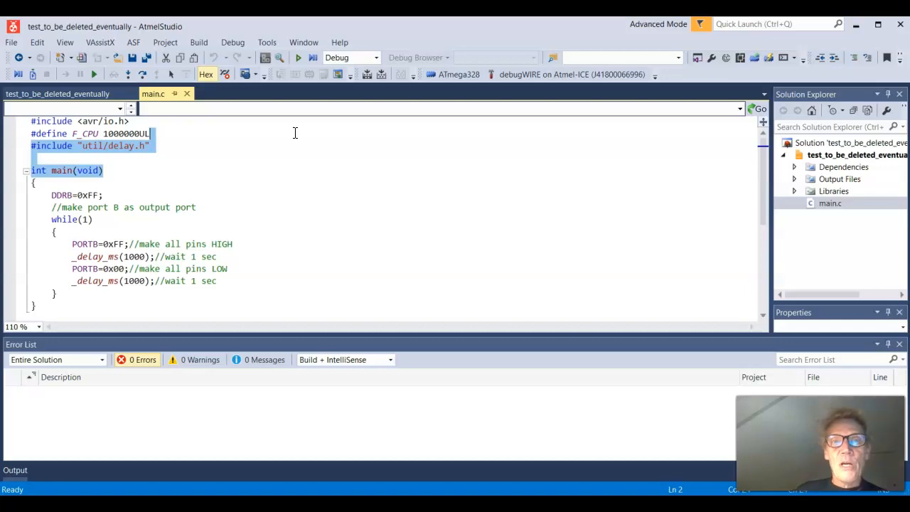
mouse_move(451, 116)
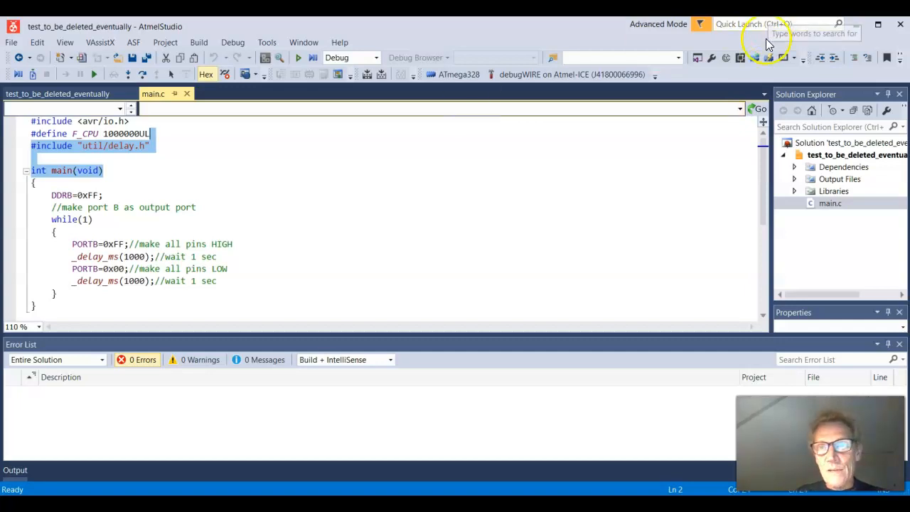
left_click(769, 58)
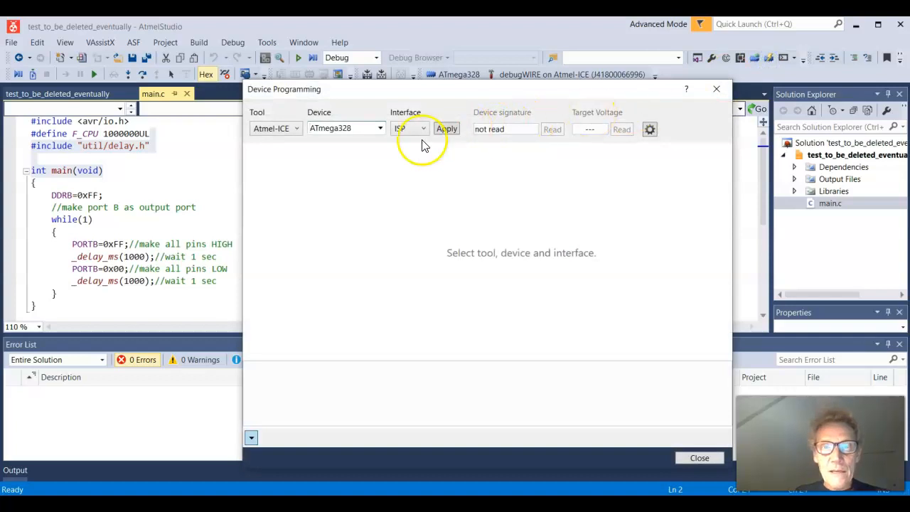
Step: Apply the Atmel-ICE/ATmega328/ISP selection at 125 kHz and read the fuses successfully
left_click(447, 129)
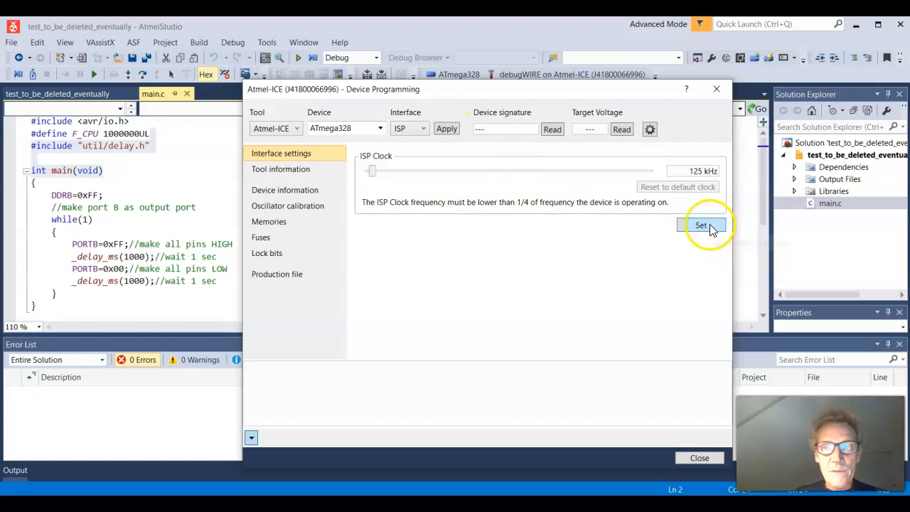
left_click(701, 226)
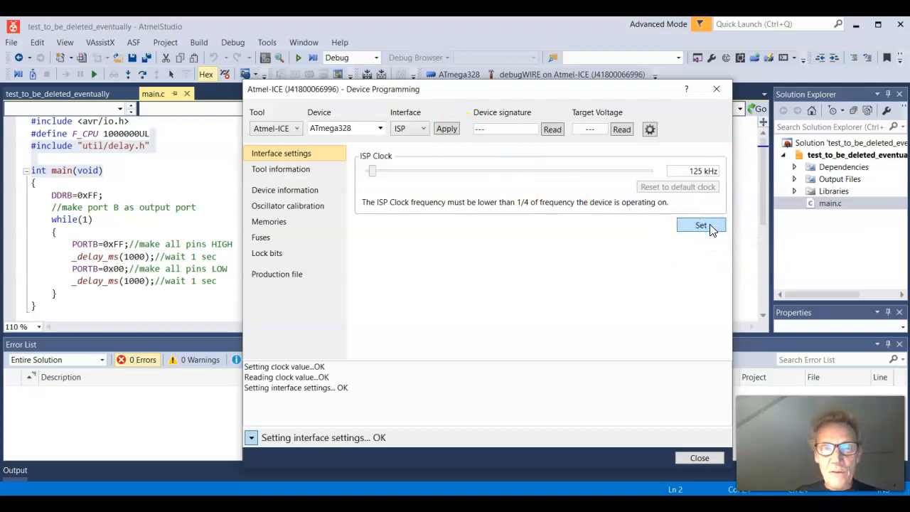
mouse_move(391, 243)
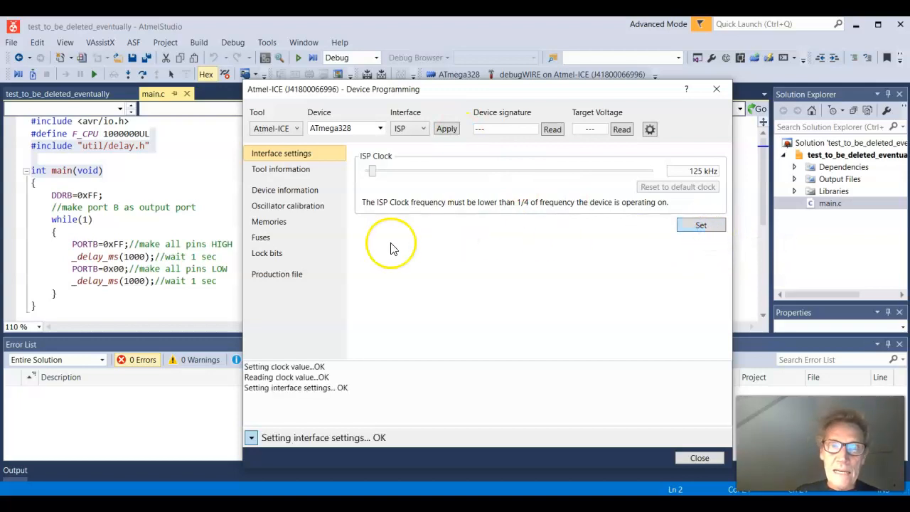
left_click(261, 238)
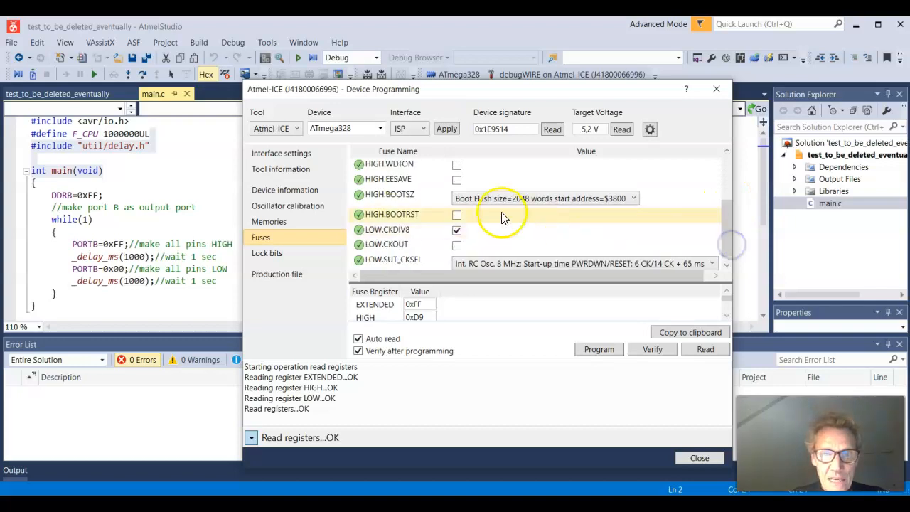
Step: Uncheck LOW.CKDIV8 and program the fuses to the chip with registers verifying OK
left_click(456, 229)
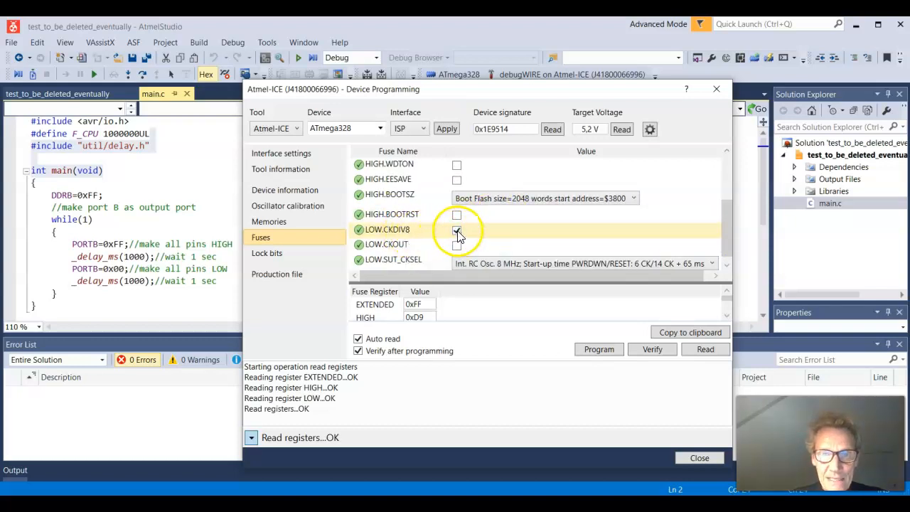
left_click(456, 229)
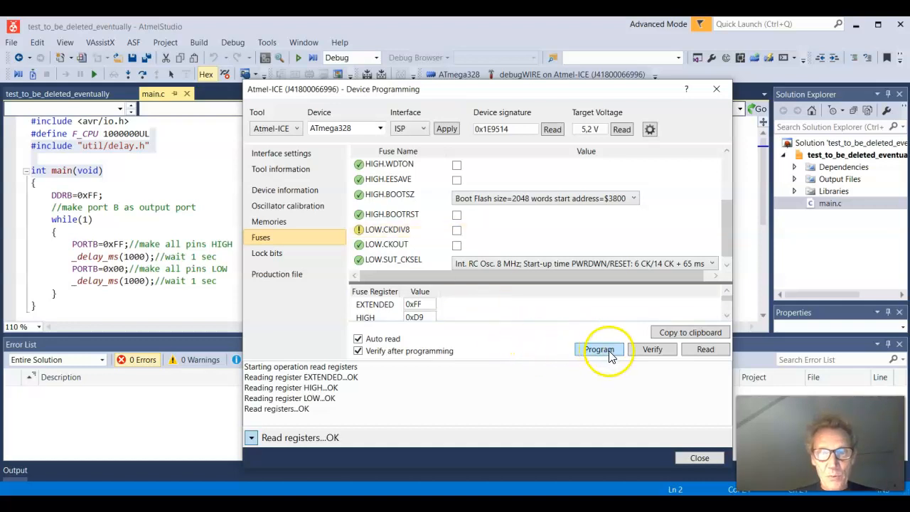
left_click(599, 349)
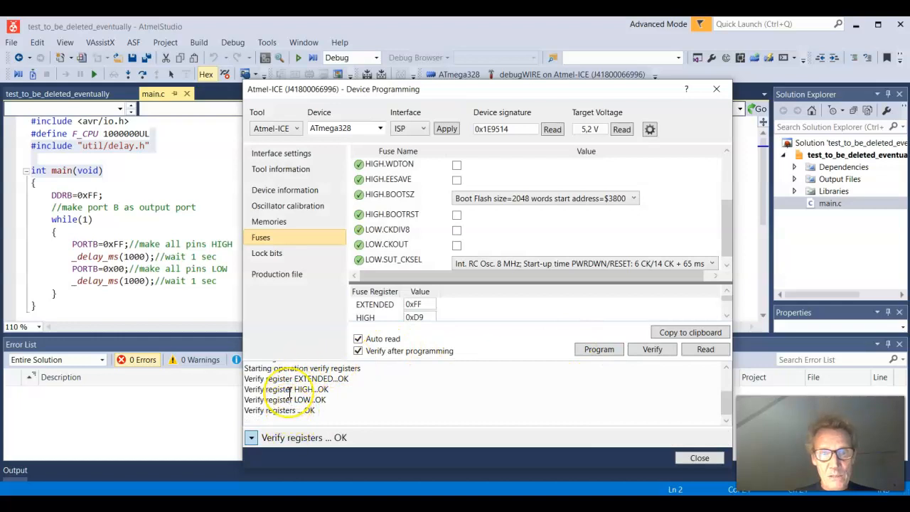
mouse_move(437, 455)
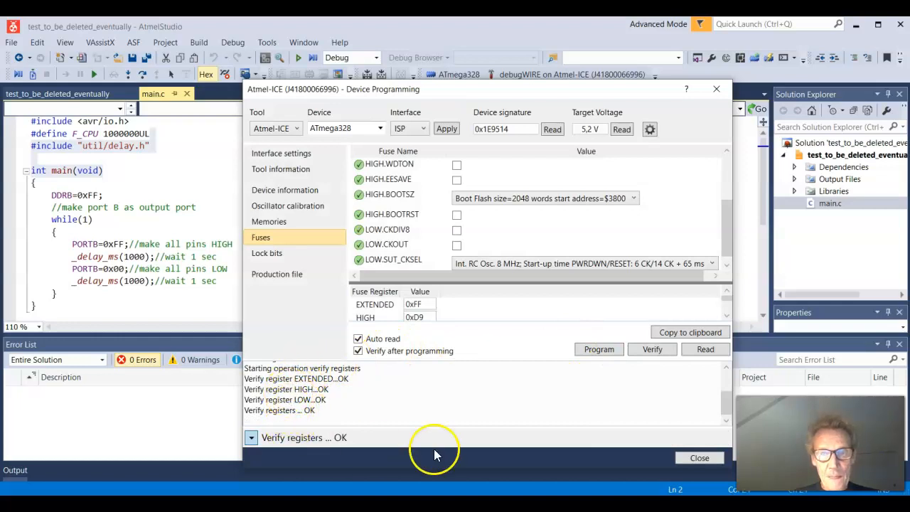
mouse_move(699, 457)
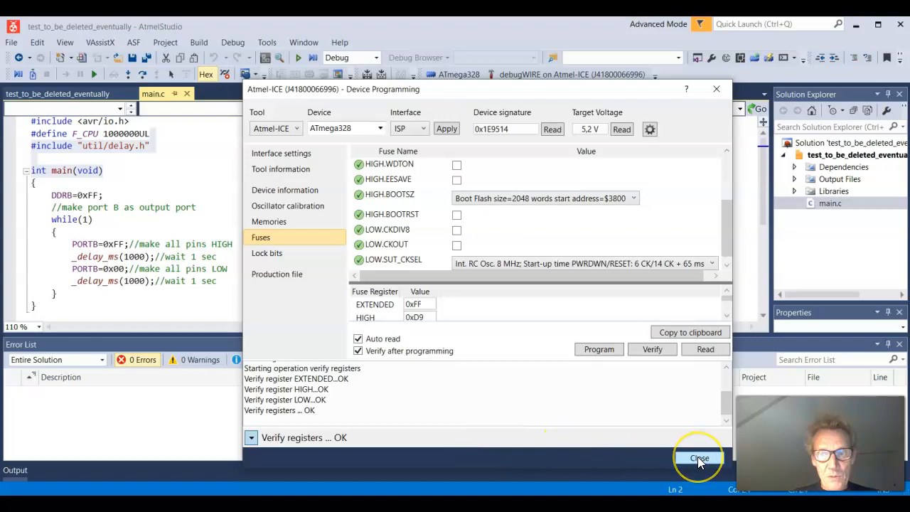
Step: Close the Device Programming window, returning to main.c
left_click(699, 458)
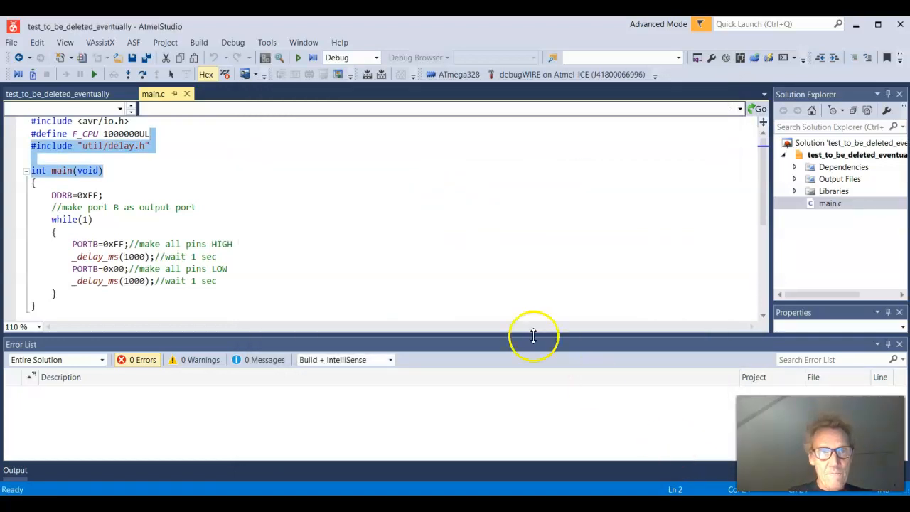
mouse_move(486, 277)
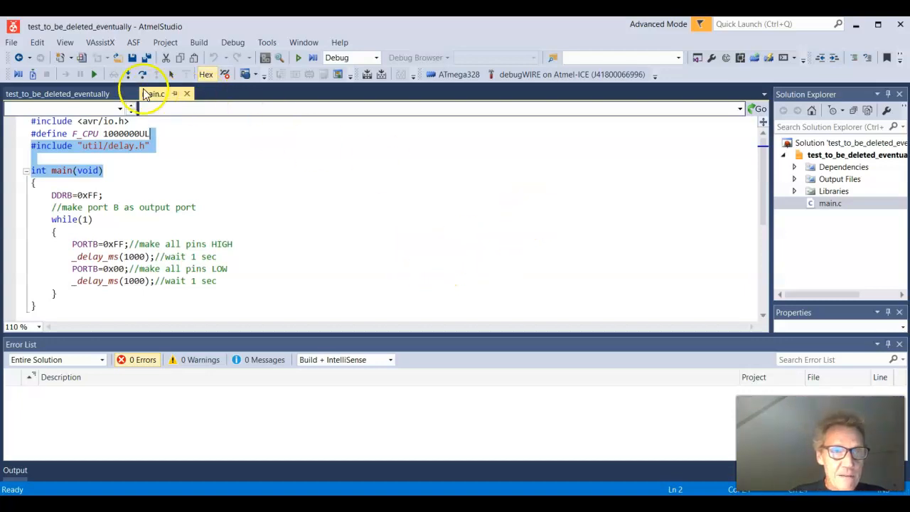
mouse_move(95, 74)
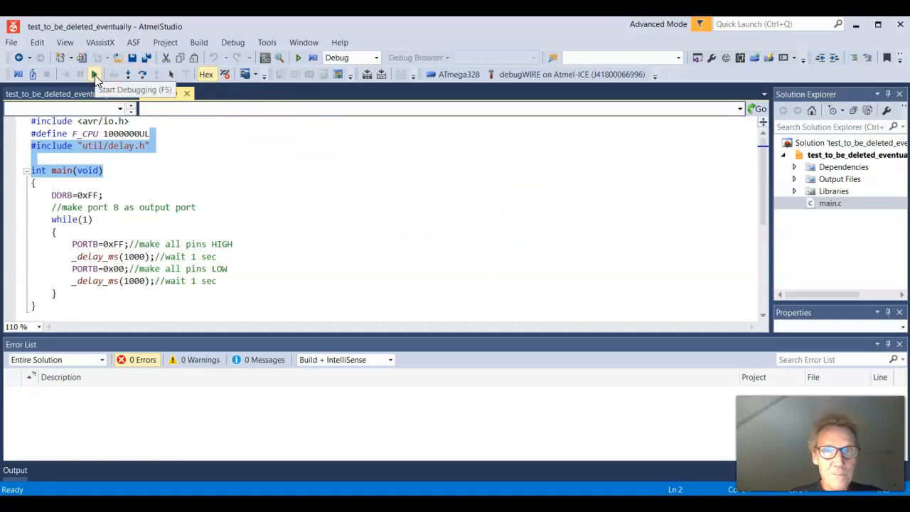
Step: Start debugging main.c, which ends in the Launch Failed DWEN prompt
left_click(94, 74)
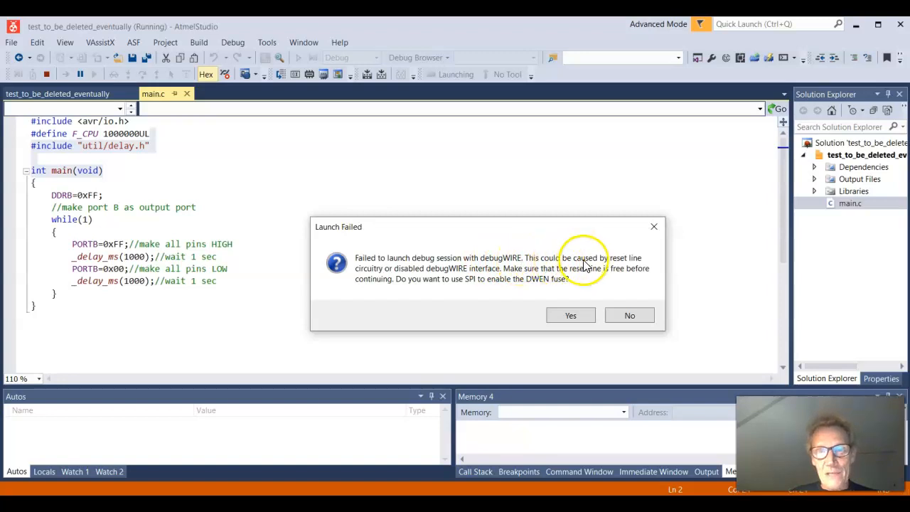
mouse_move(594, 264)
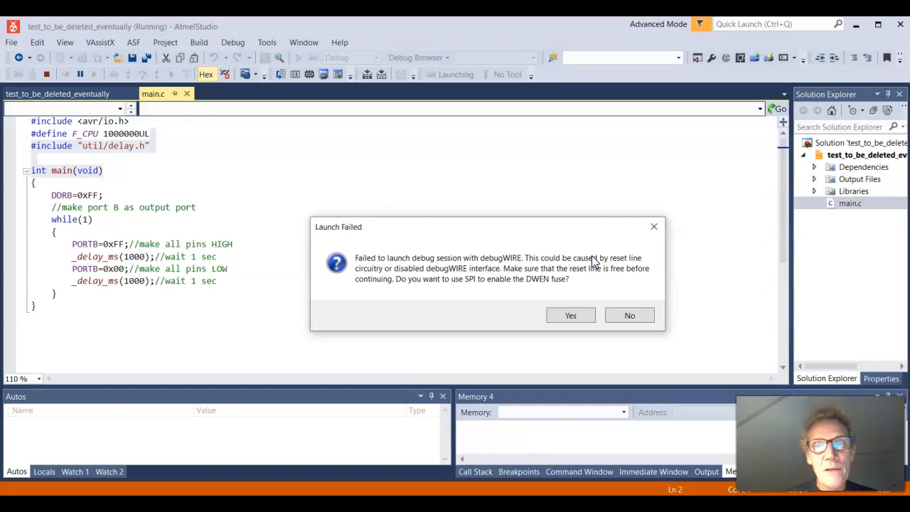
mouse_move(586, 281)
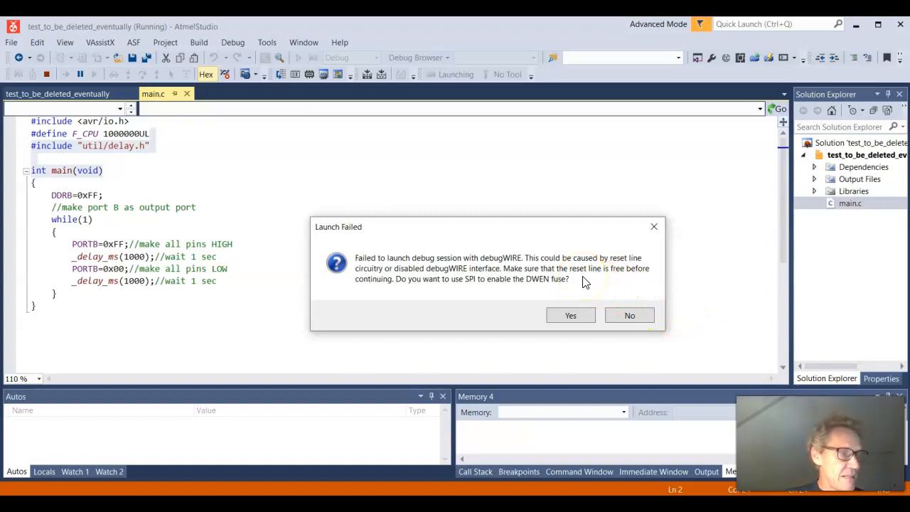
mouse_move(455, 272)
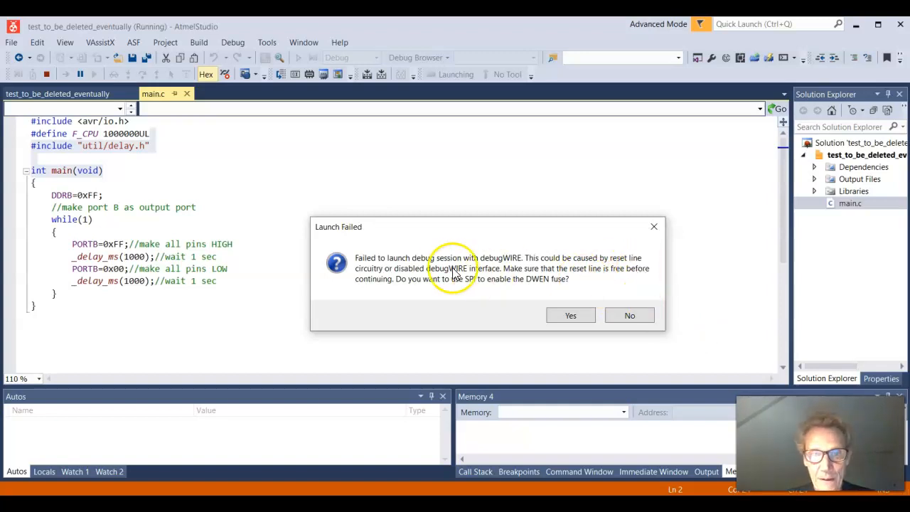
mouse_move(453, 285)
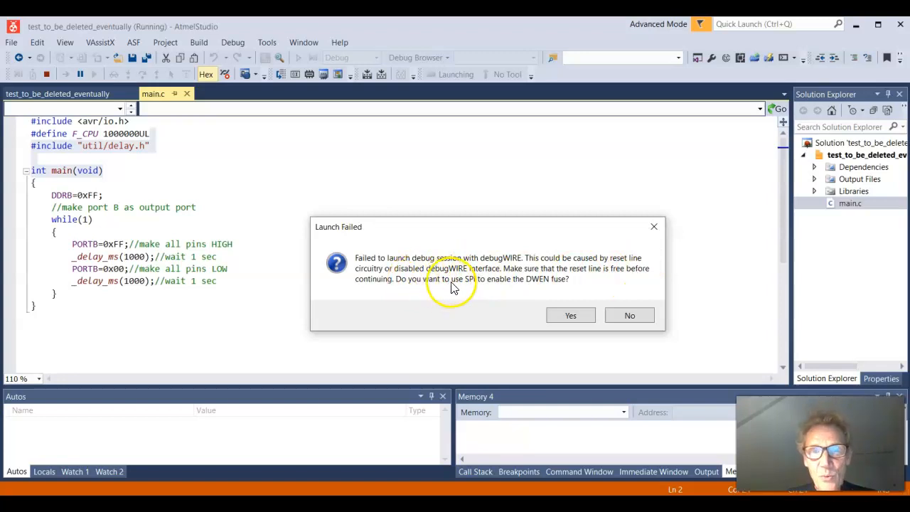
mouse_move(536, 284)
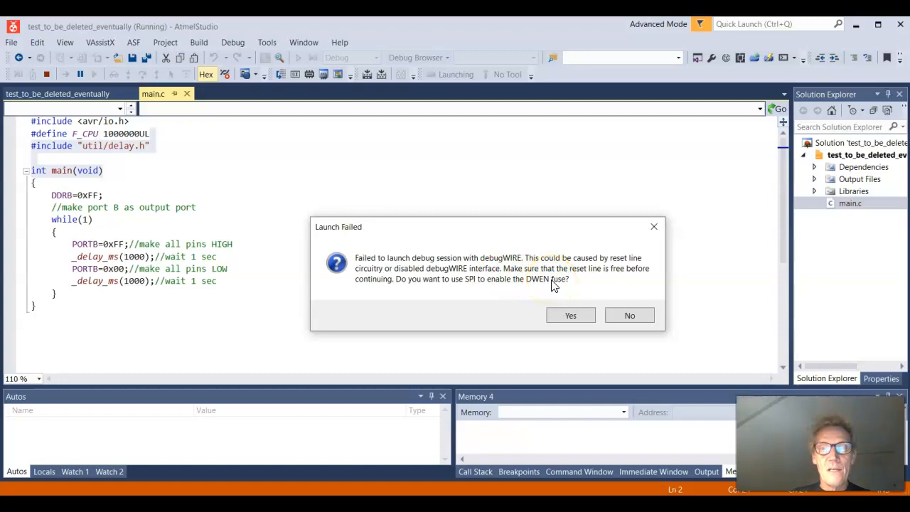
Step: Agree to enable DWEN via SPI and confirm the target power cycle so debugging runs
left_click(570, 315)
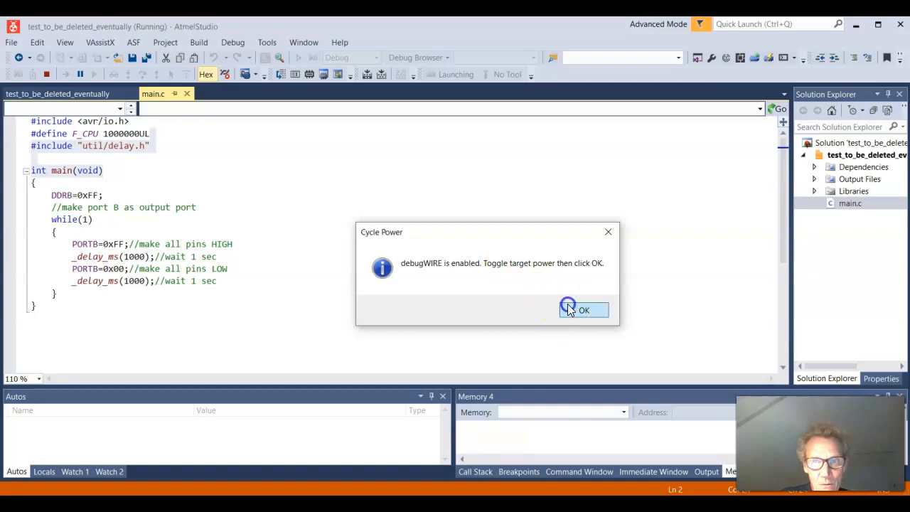
left_click(583, 310)
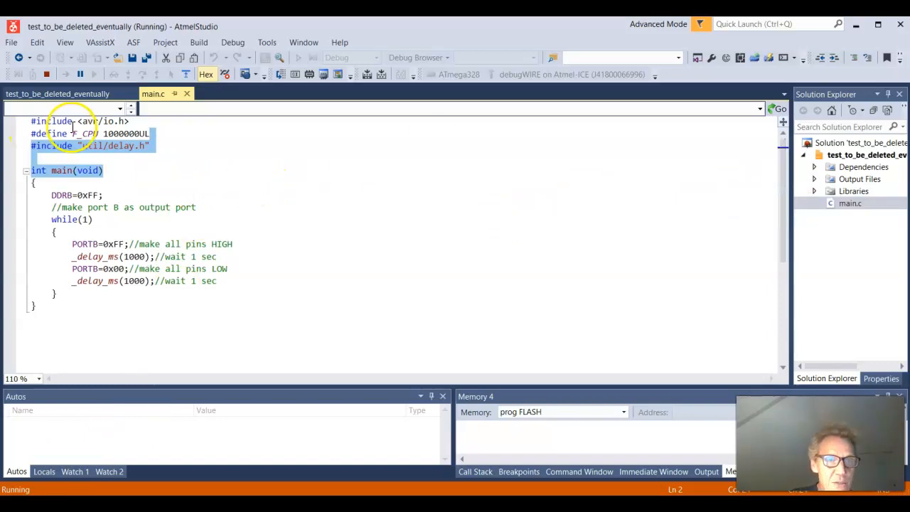
Step: Change F_CPU to 8000000UL, stop debugging, and rebuild the project successfully
double_click(84, 134)
type("8")
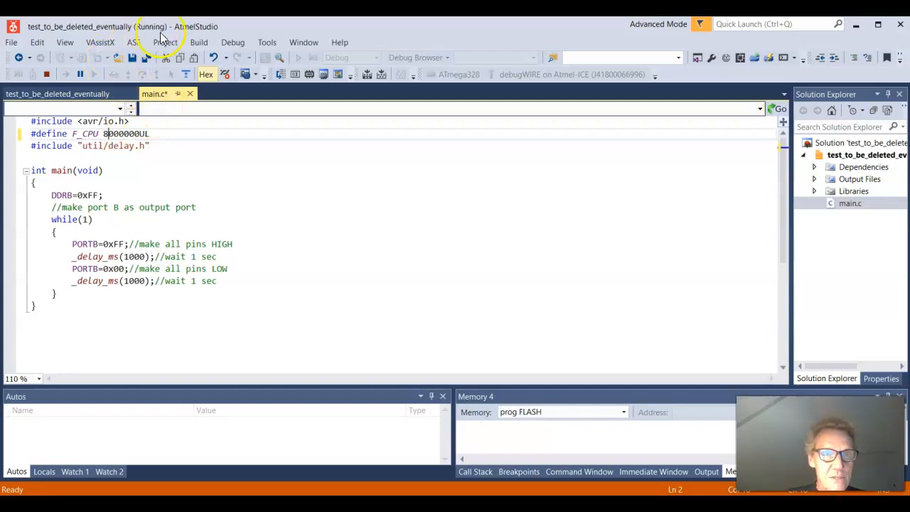
left_click(198, 42)
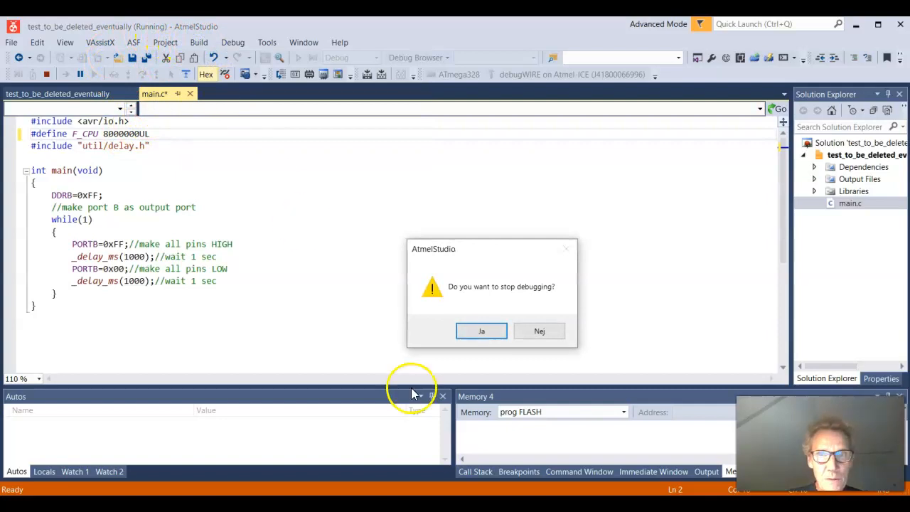
left_click(481, 331)
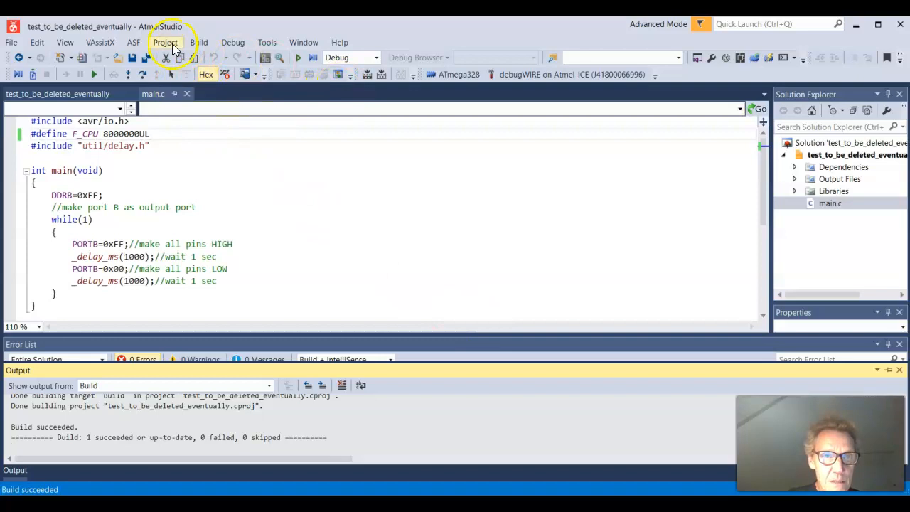
left_click(232, 42)
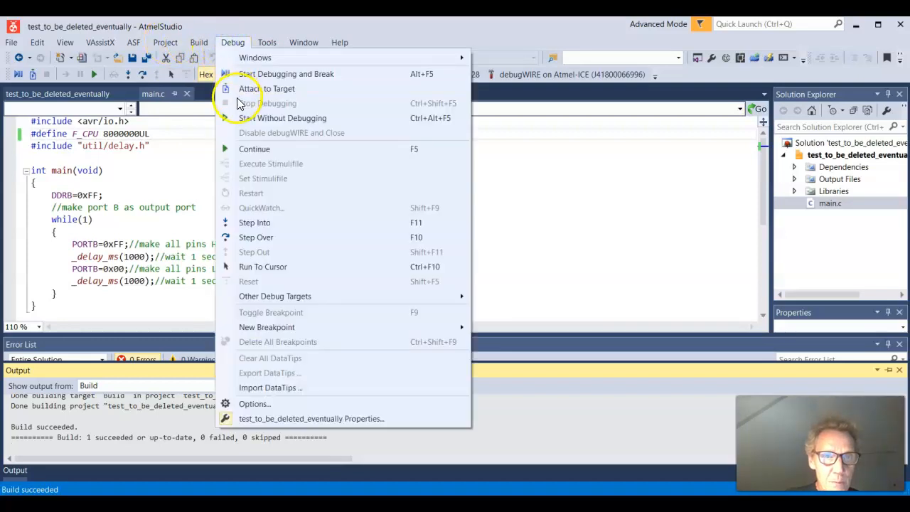
left_click(286, 74)
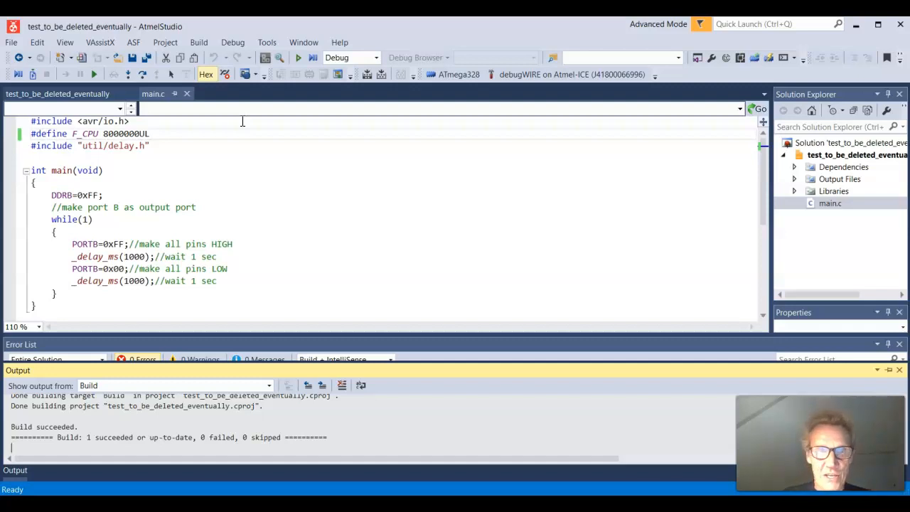
mouse_move(267, 217)
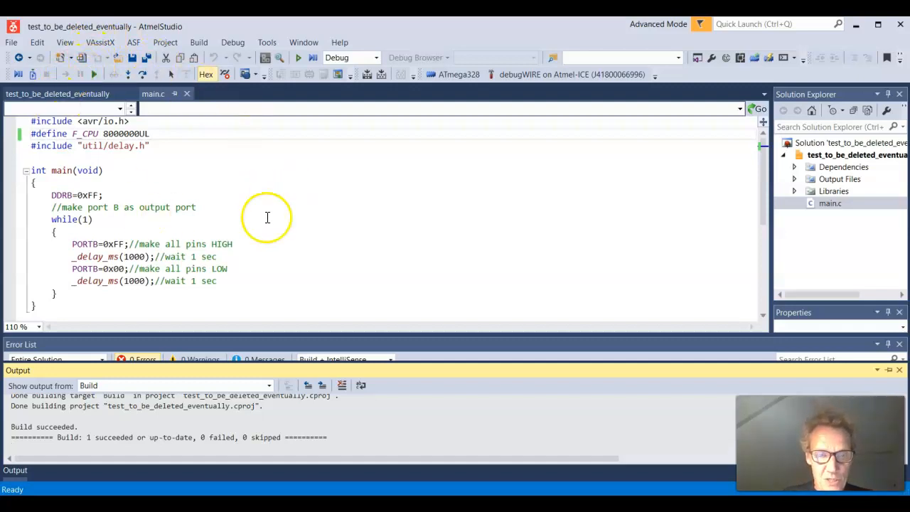